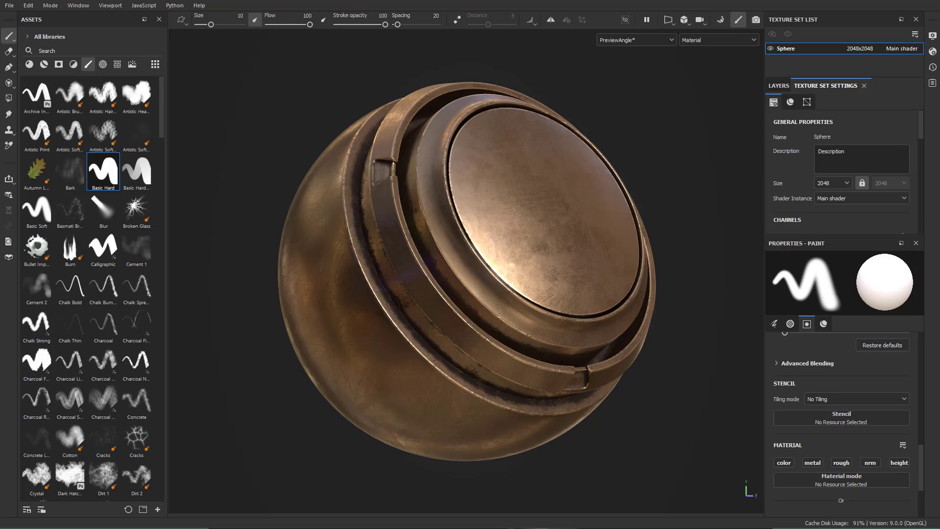
- Select the sphere and bring up its Main shader settings (pbr-metal-rough-with-alpha-blending)
{"action": "left_click", "coordinate": [480, 306]}
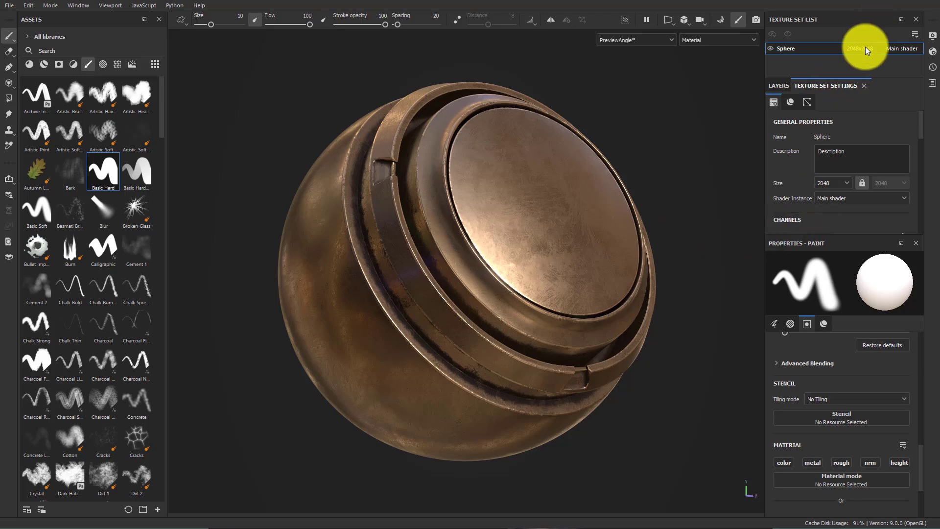
{"action": "left_click", "coordinate": [901, 48]}
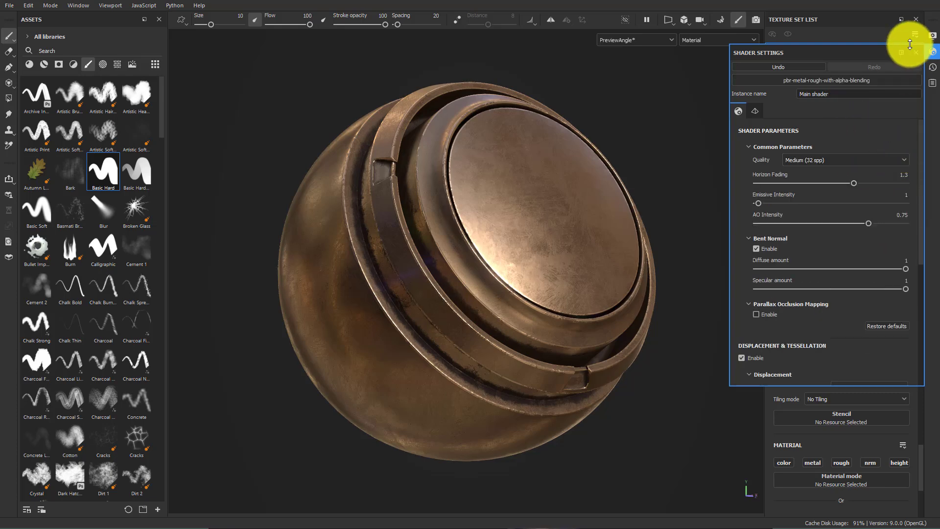
- Add an Opacity channel to the sphere's texture set
{"action": "left_click", "coordinate": [914, 34]}
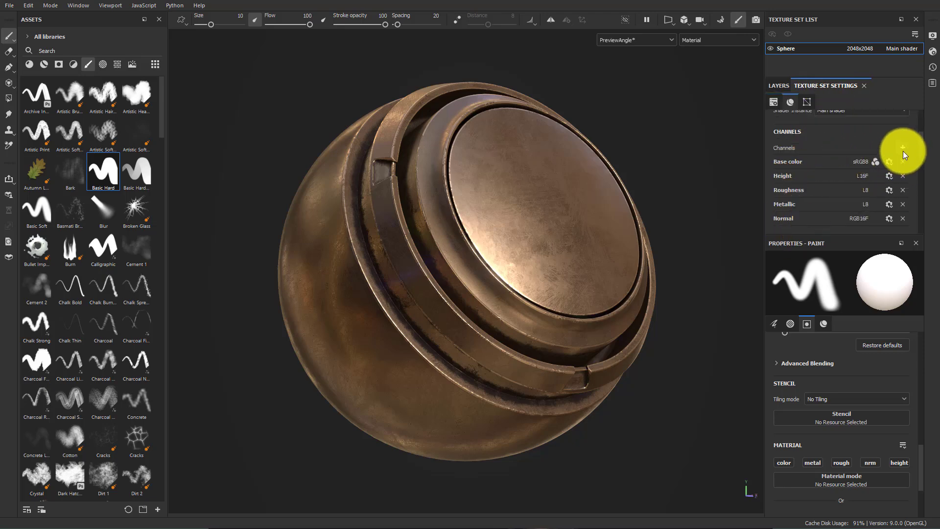
{"action": "left_click", "coordinate": [902, 148]}
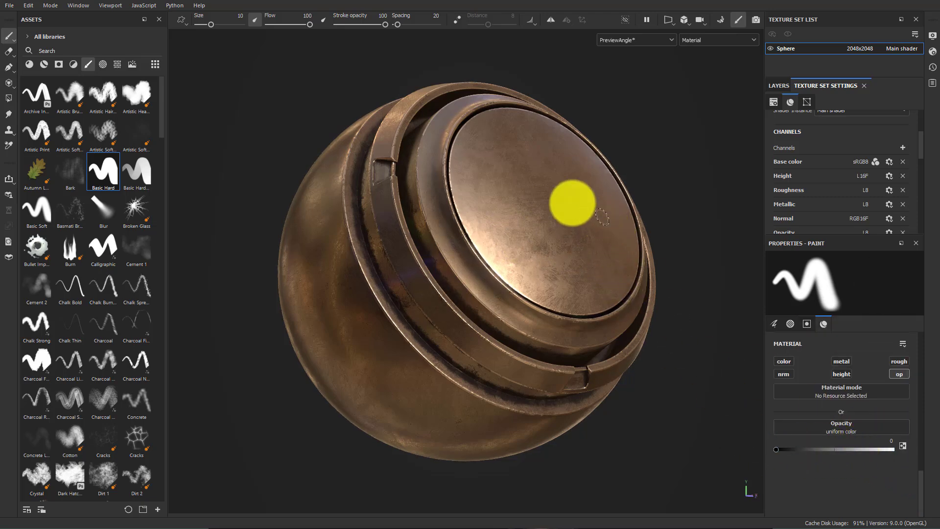
- Paint test strokes with opacity 0 to make see-through bands across the sphere
{"action": "left_click_drag", "start_coordinate": [573, 202], "coordinate": [348, 413]}
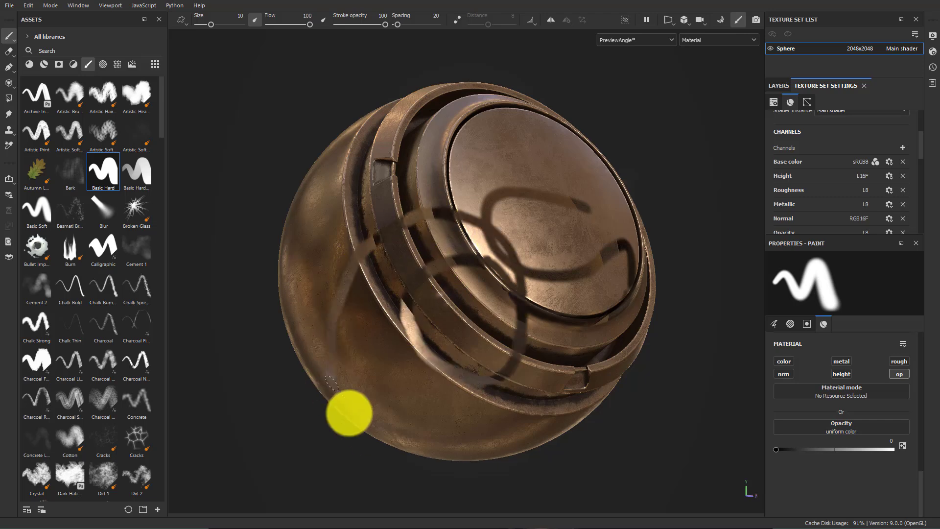
{"action": "left_click_drag", "start_coordinate": [350, 413], "coordinate": [542, 215]}
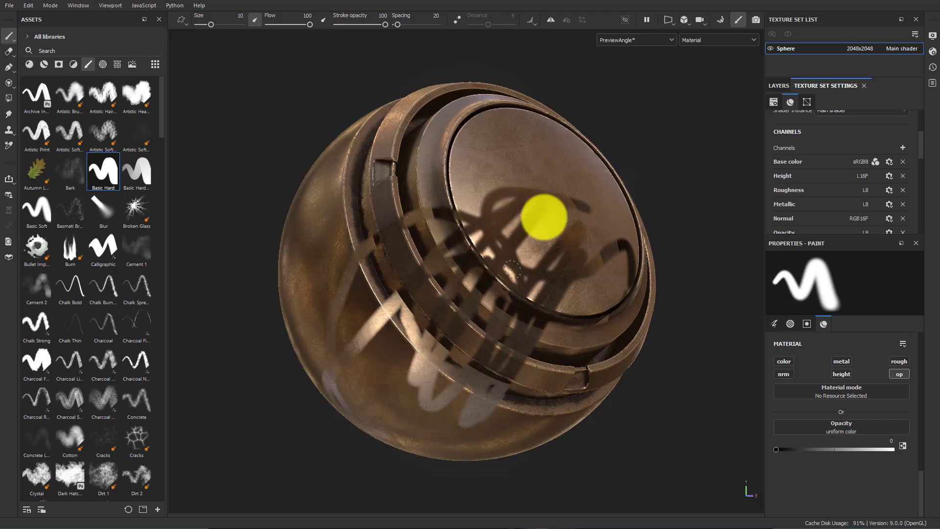
{"action": "left_click_drag", "start_coordinate": [543, 215], "coordinate": [733, 381]}
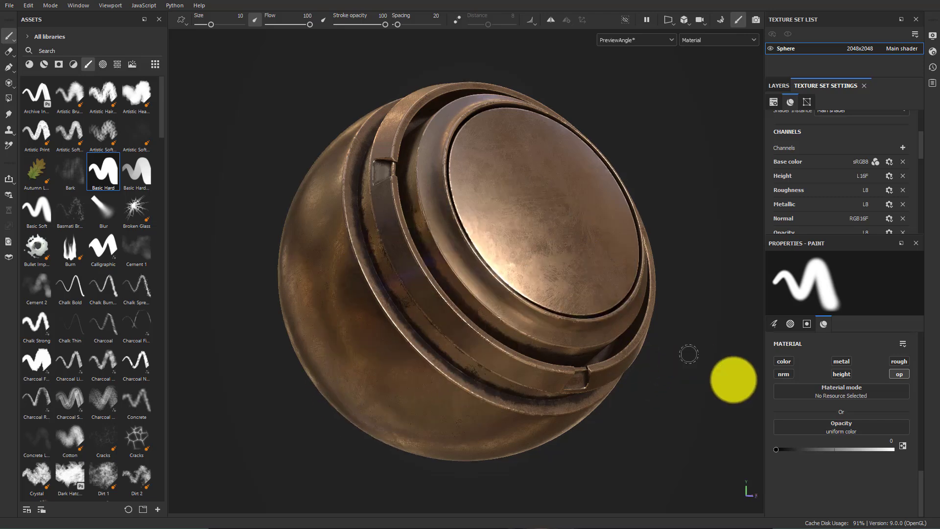
- Add a fill layer with opacity near 0, named Opacity, hidden behind a black mask
{"action": "left_click", "coordinate": [779, 85]}
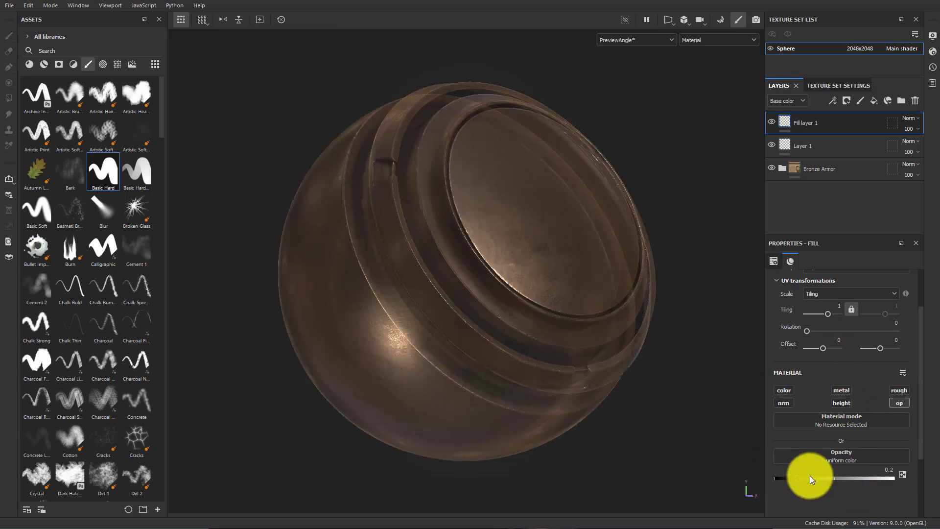
{"action": "left_click_drag", "start_coordinate": [813, 478], "coordinate": [780, 478]}
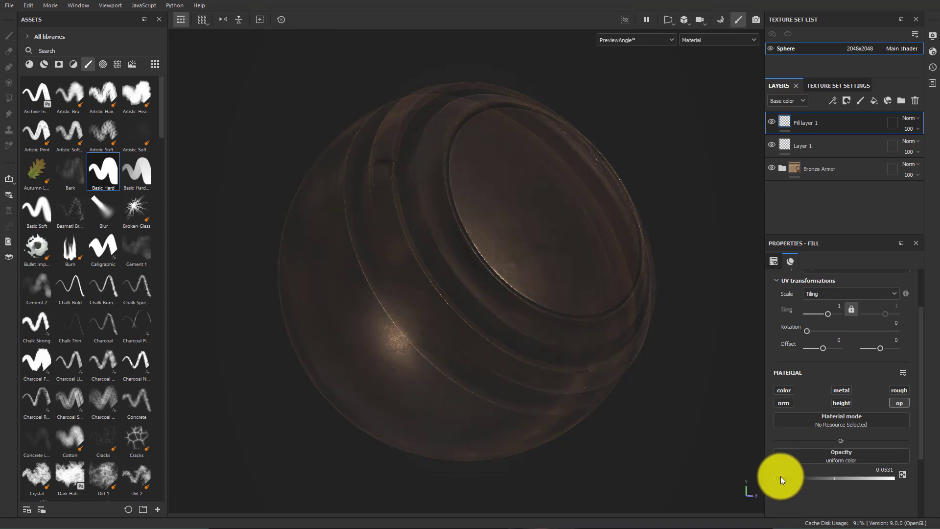
{"action": "right_click", "coordinate": [805, 122]}
{"action": "type", "text": "Opacity"}
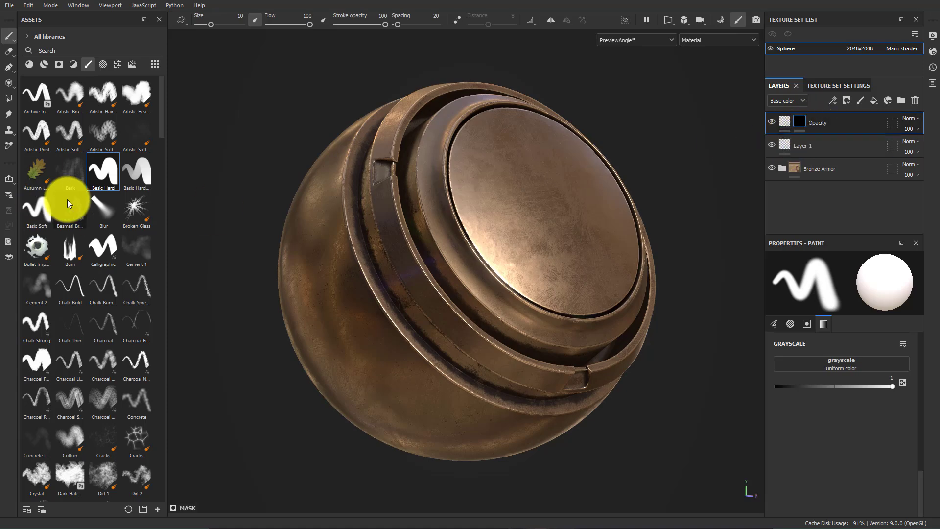
- Use Polygon Fill in a 2D/3D split view with UV chunk fill mode on the Opacity mask
{"action": "left_click", "coordinate": [683, 20]}
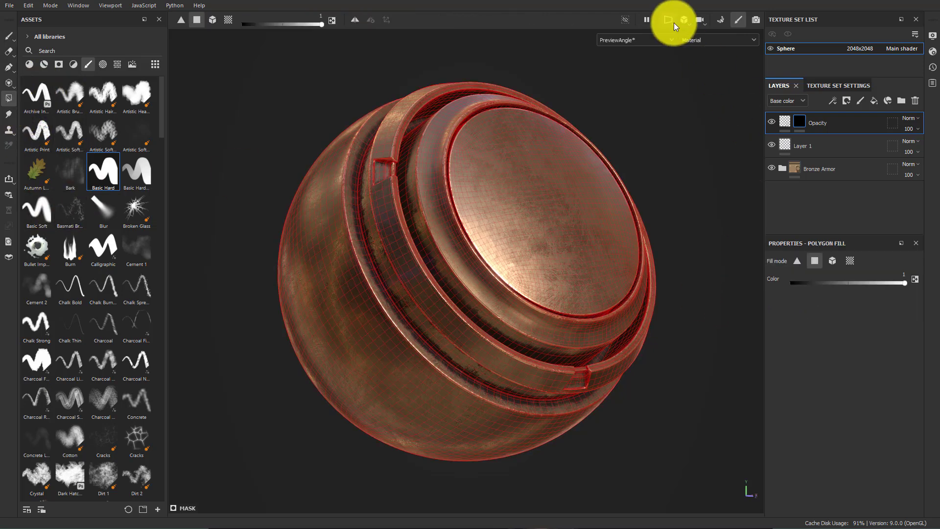
{"action": "left_click", "coordinate": [667, 20]}
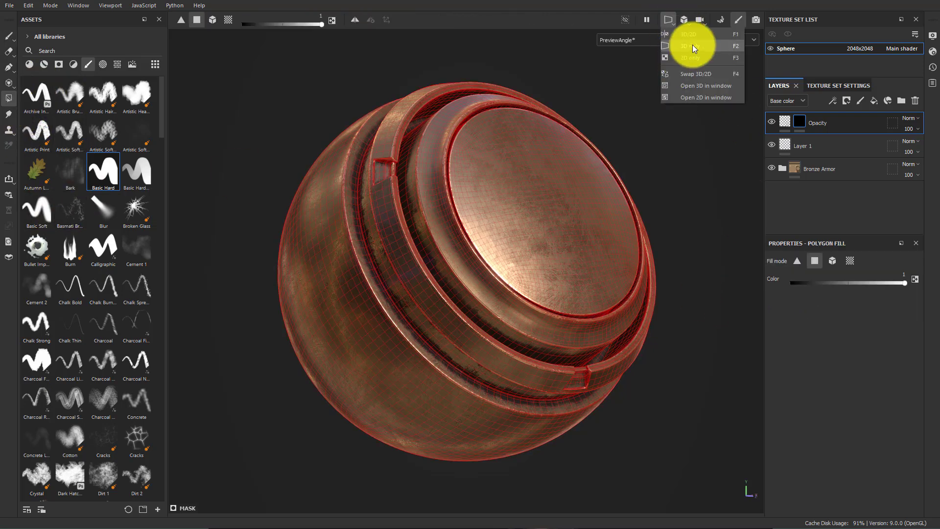
{"action": "left_click", "coordinate": [686, 33]}
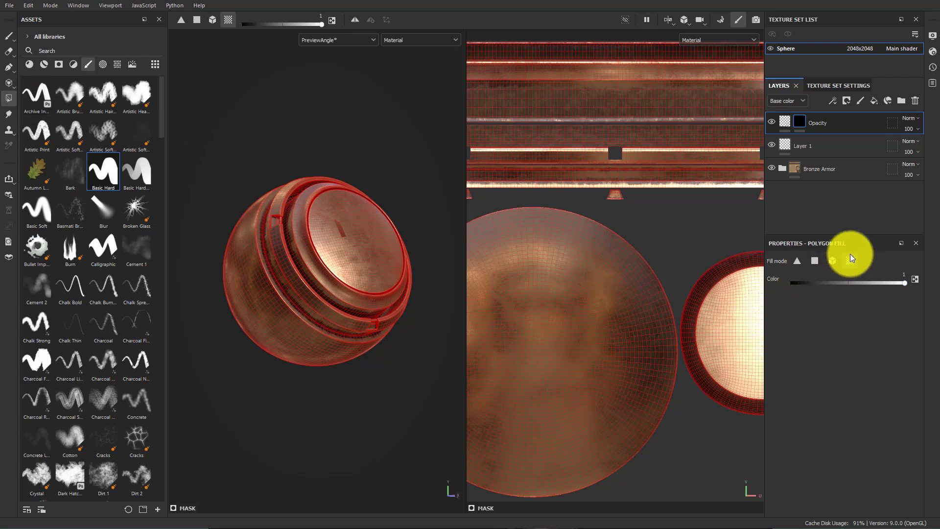
{"action": "left_click", "coordinate": [849, 261]}
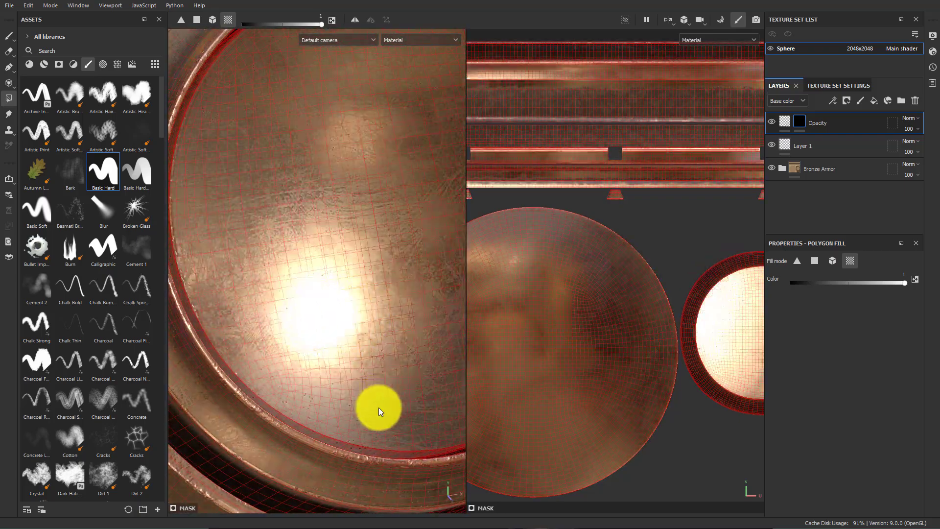
{"action": "left_click_drag", "start_coordinate": [378, 410], "coordinate": [356, 360]}
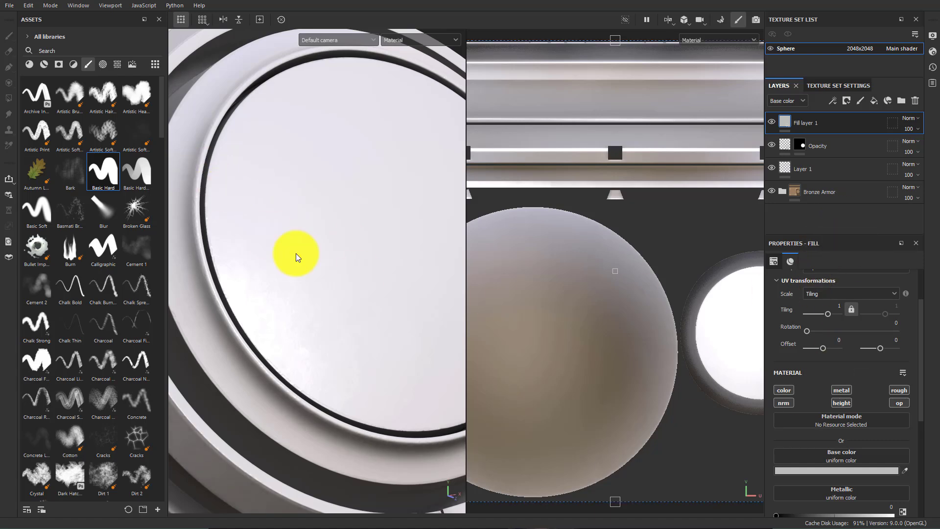
{"action": "mouse_move", "coordinate": [39, 93]}
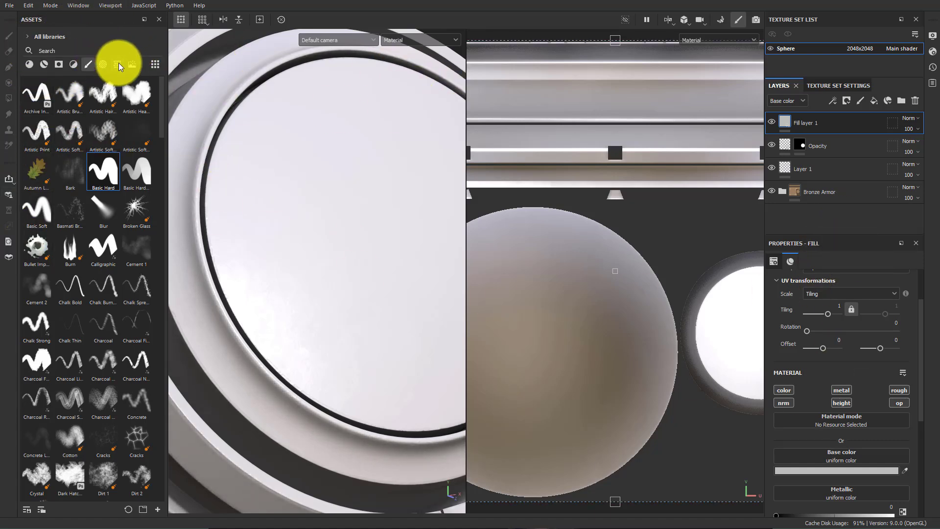
- Filter the asset library to environment maps such as Atelier and Studio presets
{"action": "left_click", "coordinate": [117, 65]}
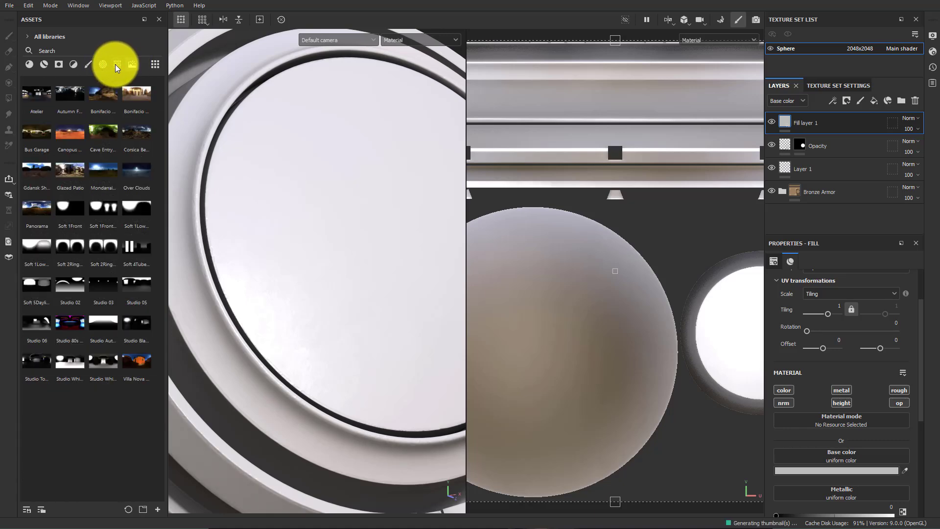